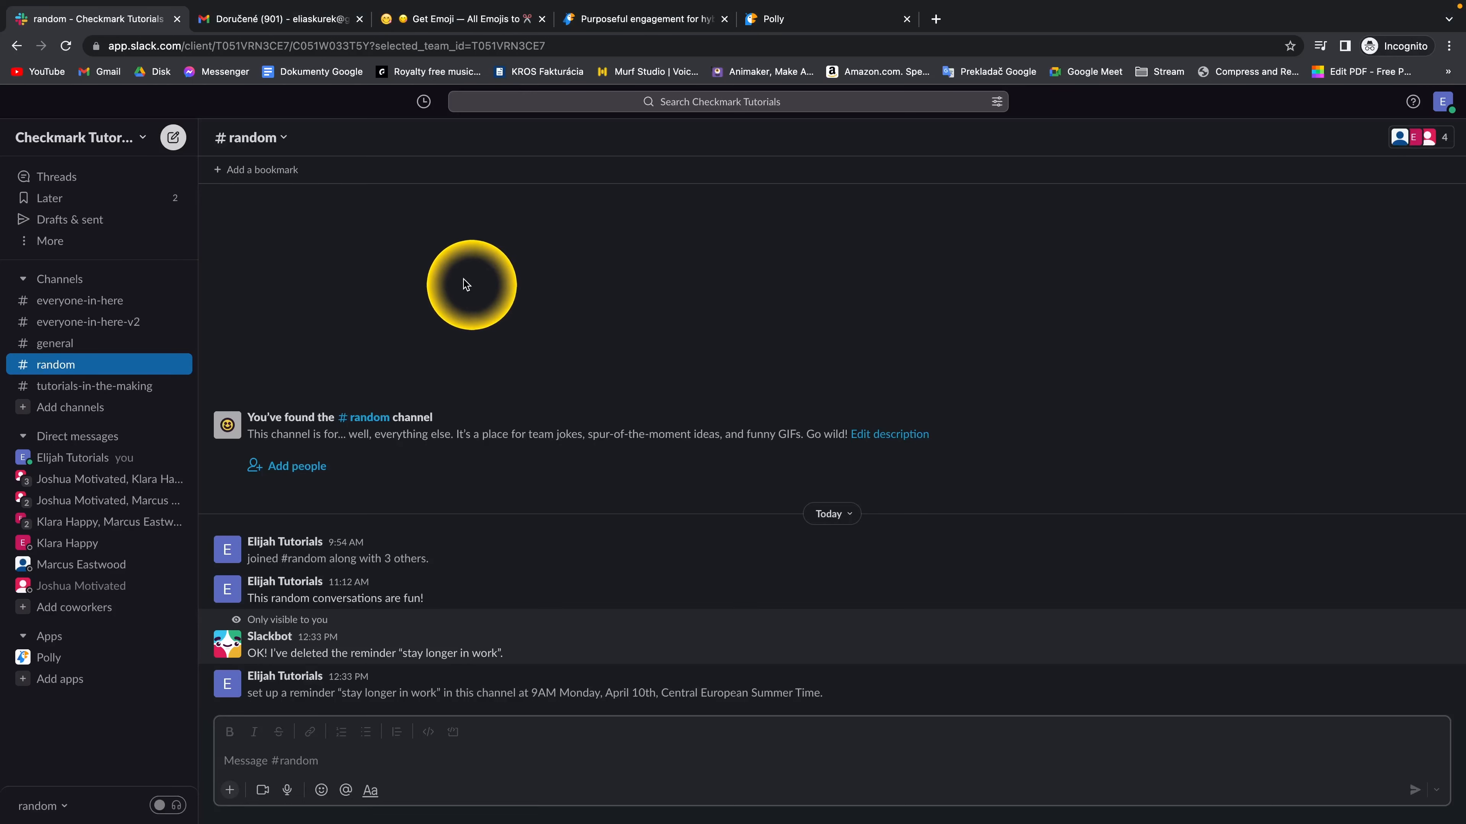
mouse_move(417, 276)
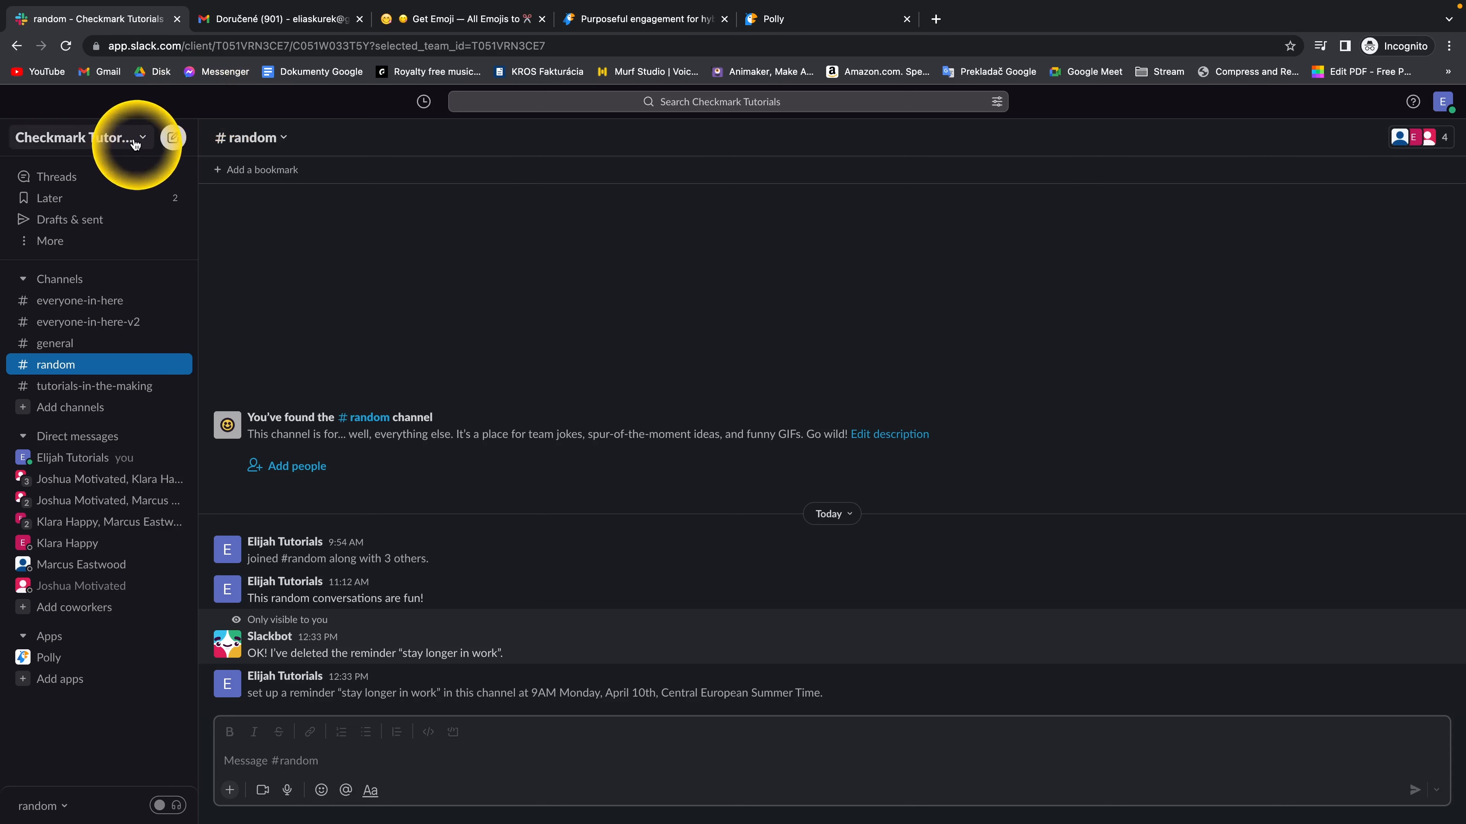
mouse_move(143, 142)
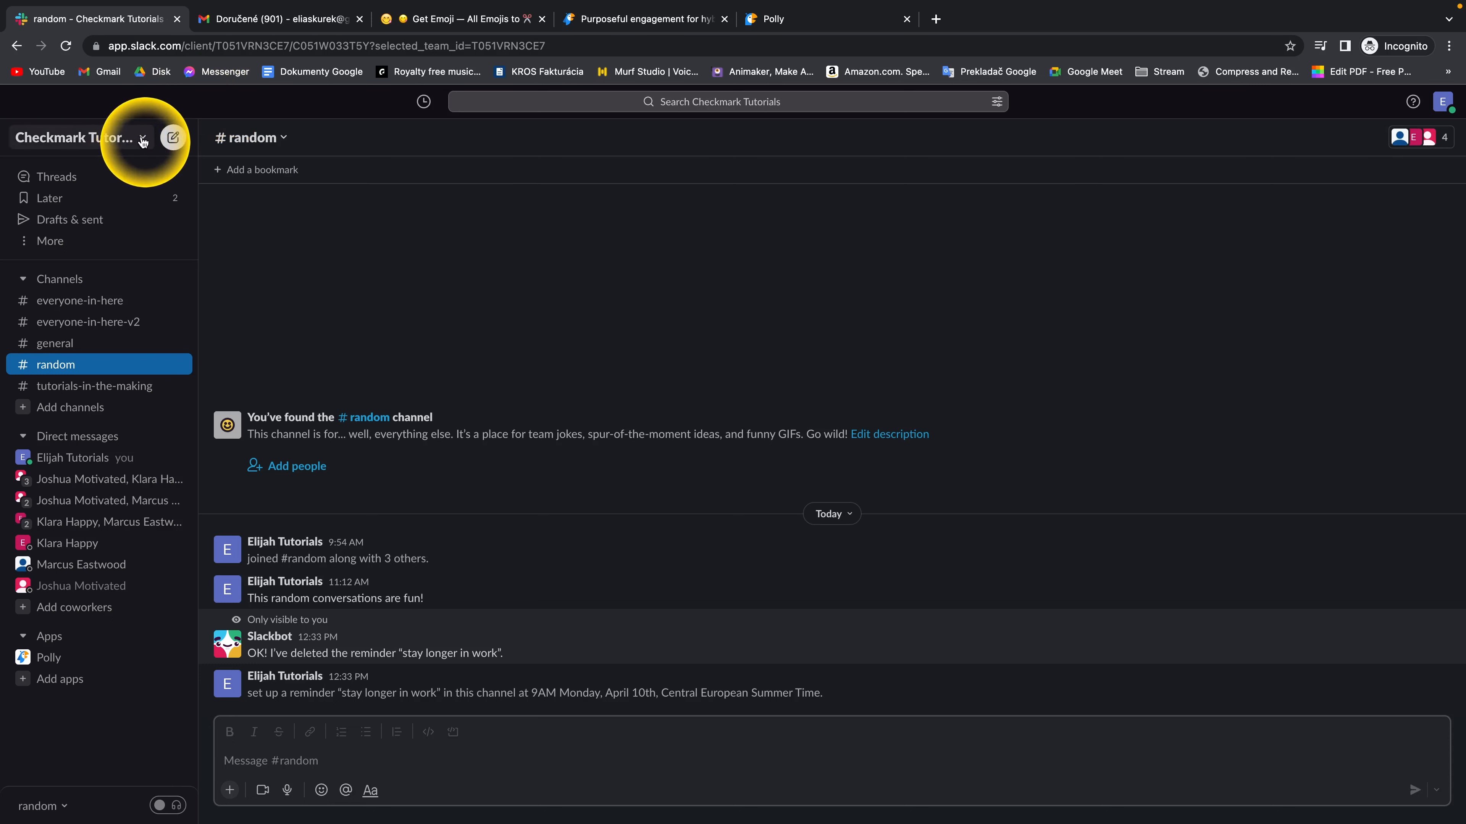
Open the Checkmark Tutorials workspace menu from the workspace name
click(142, 139)
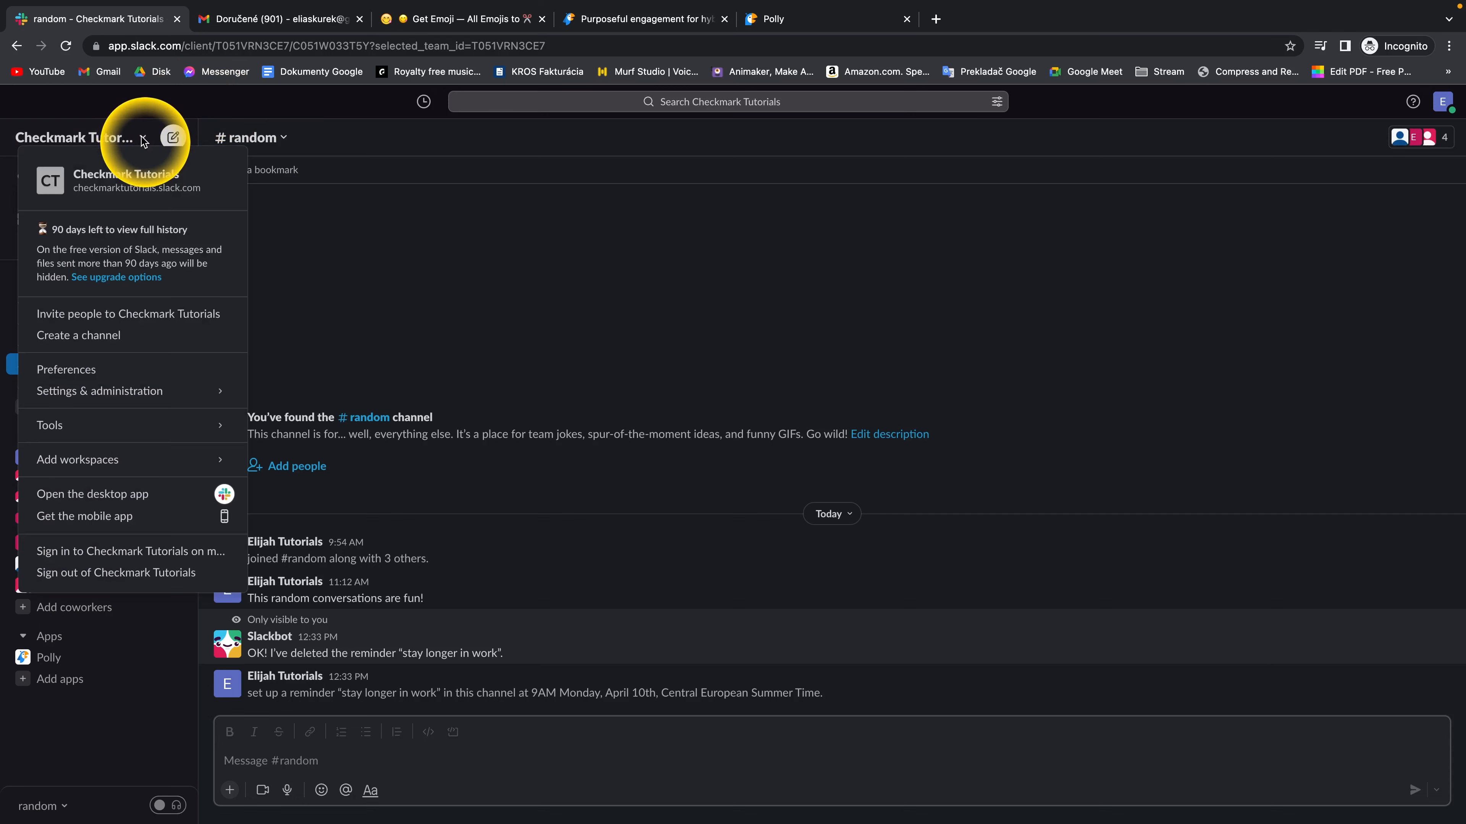
mouse_move(184, 338)
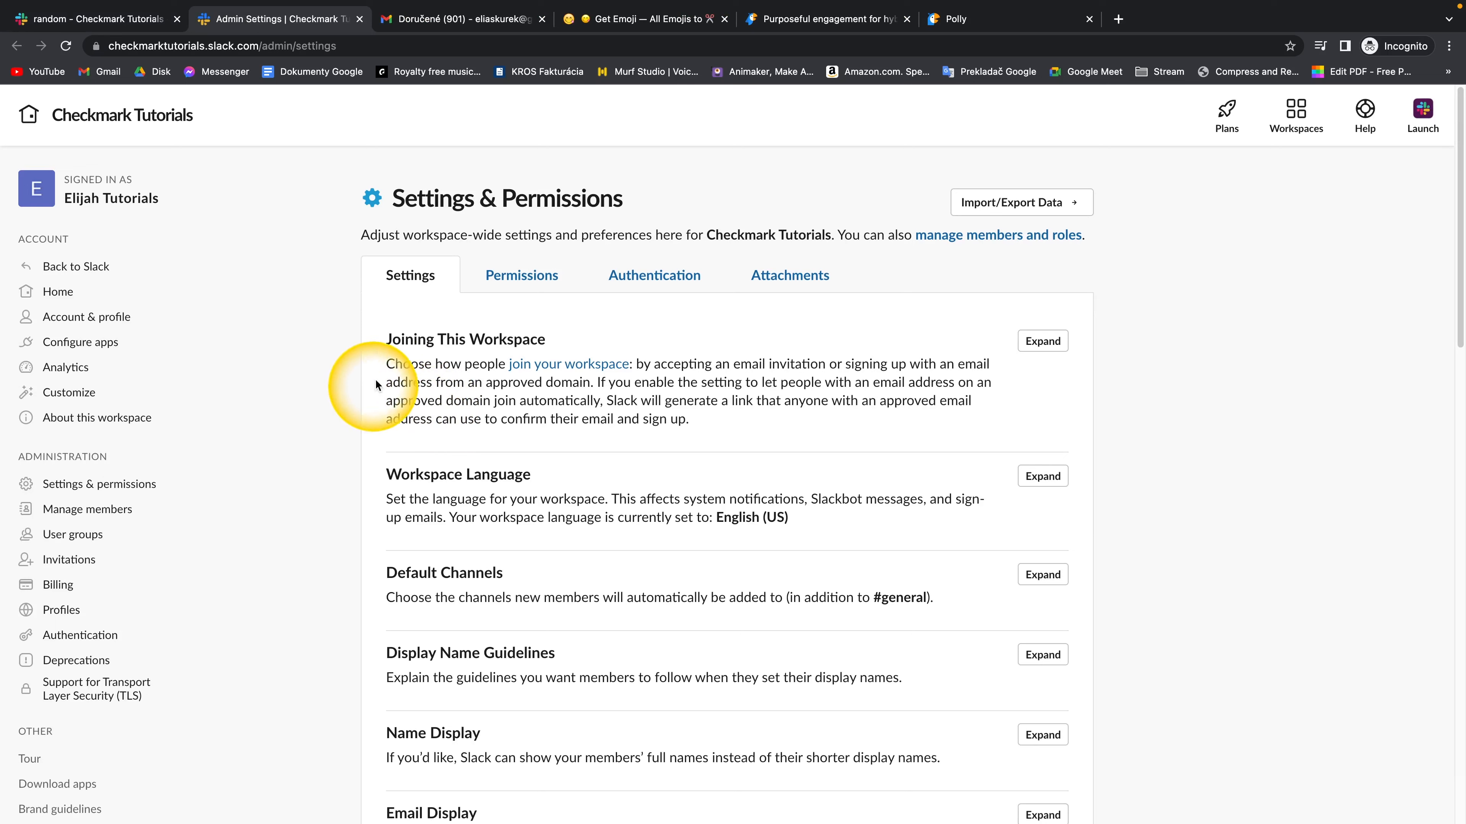
mouse_move(1063, 208)
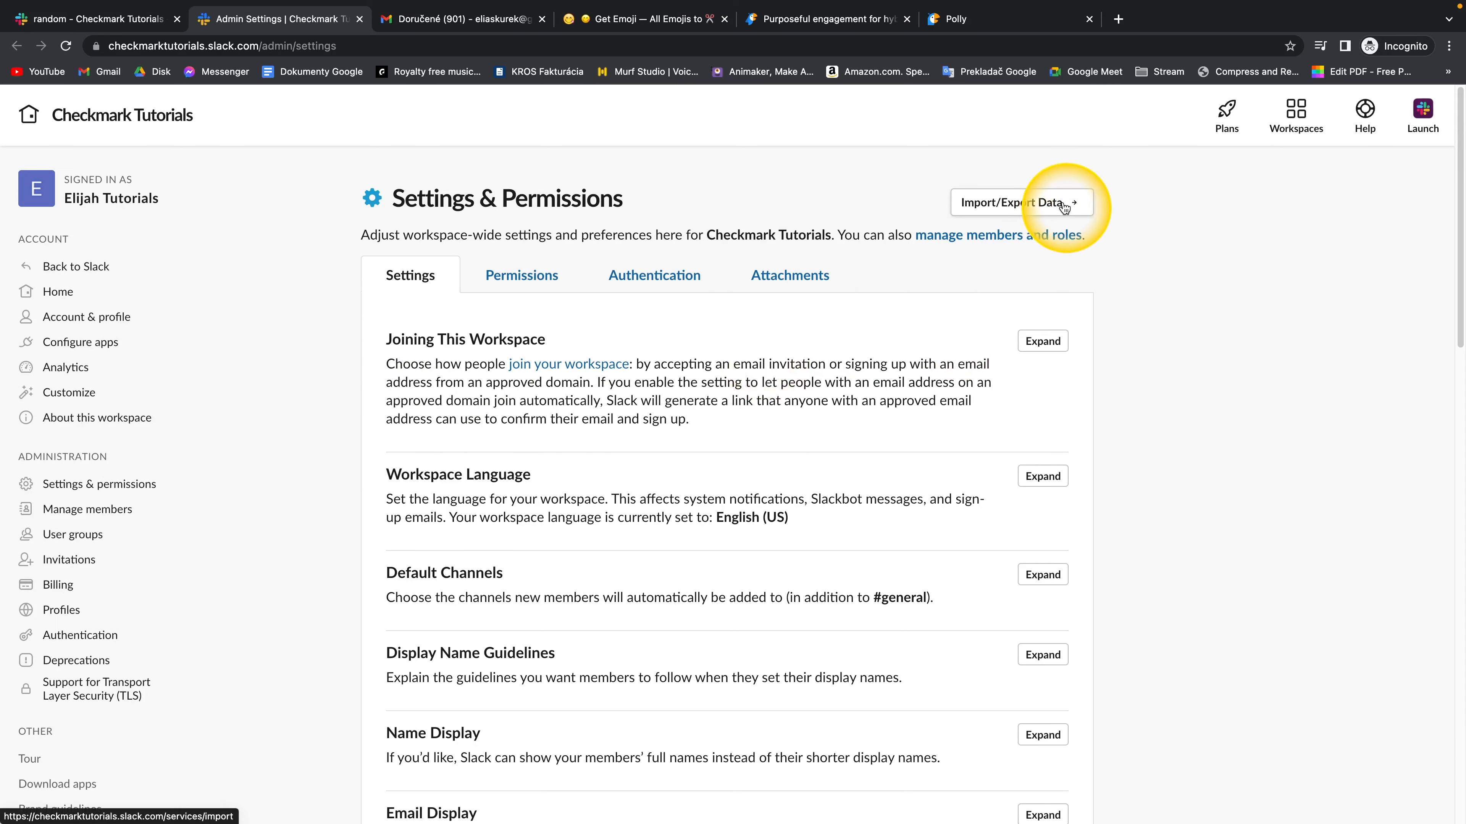
On Import/Export Data, choose Export with Last 30 days as the date range
click(1020, 204)
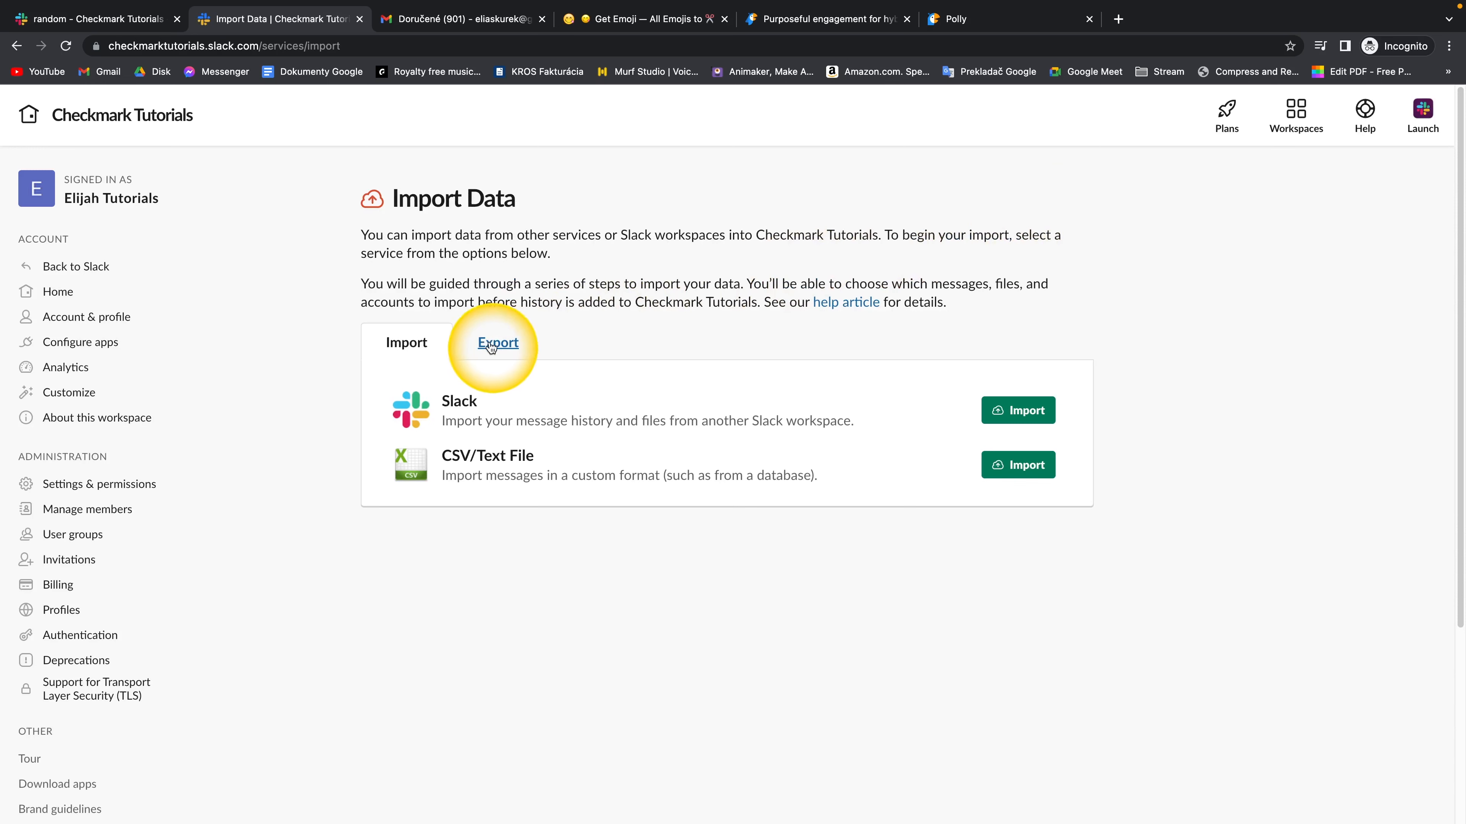
click(498, 343)
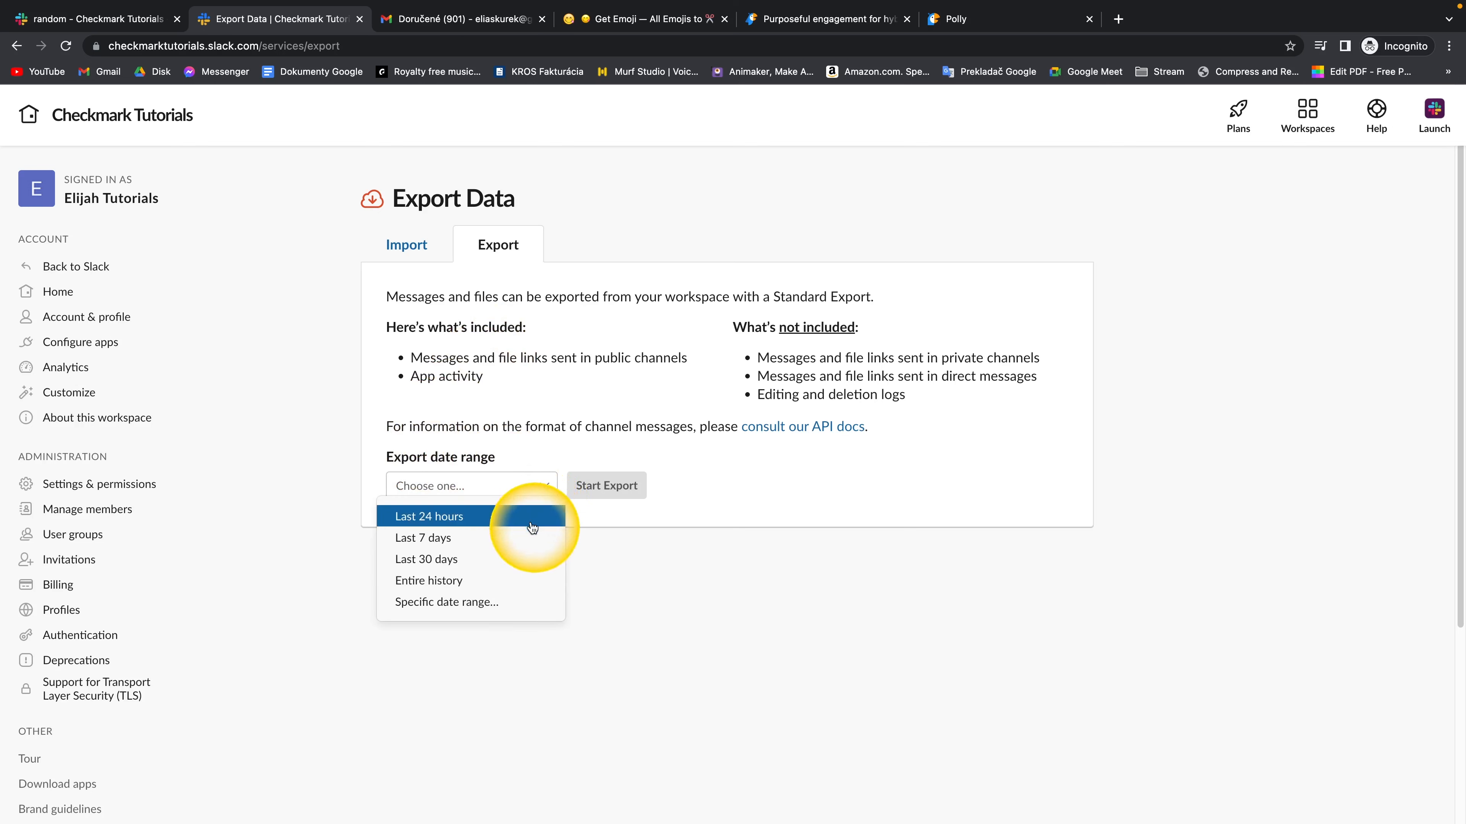
mouse_move(524, 559)
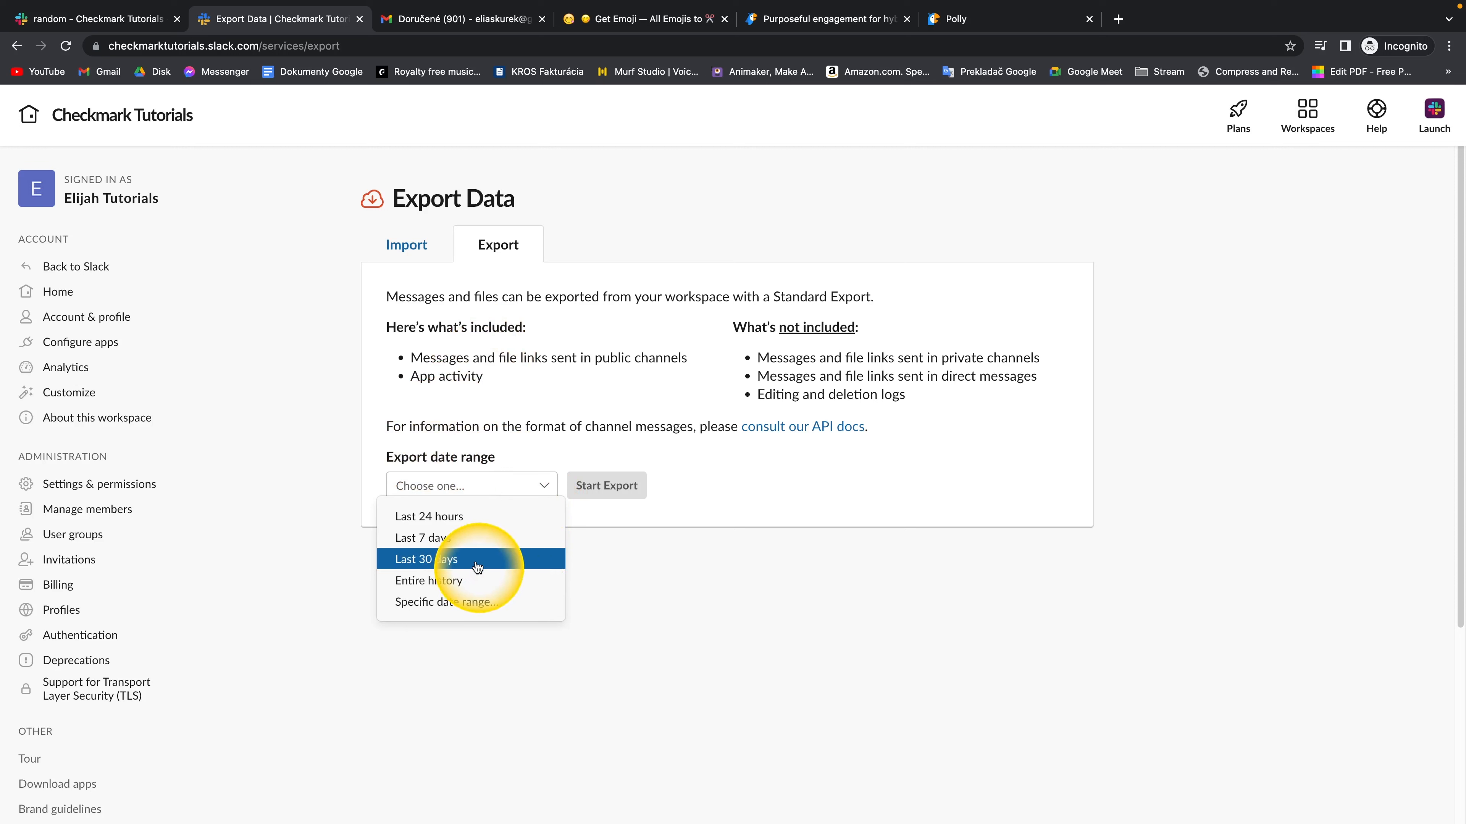
click(426, 559)
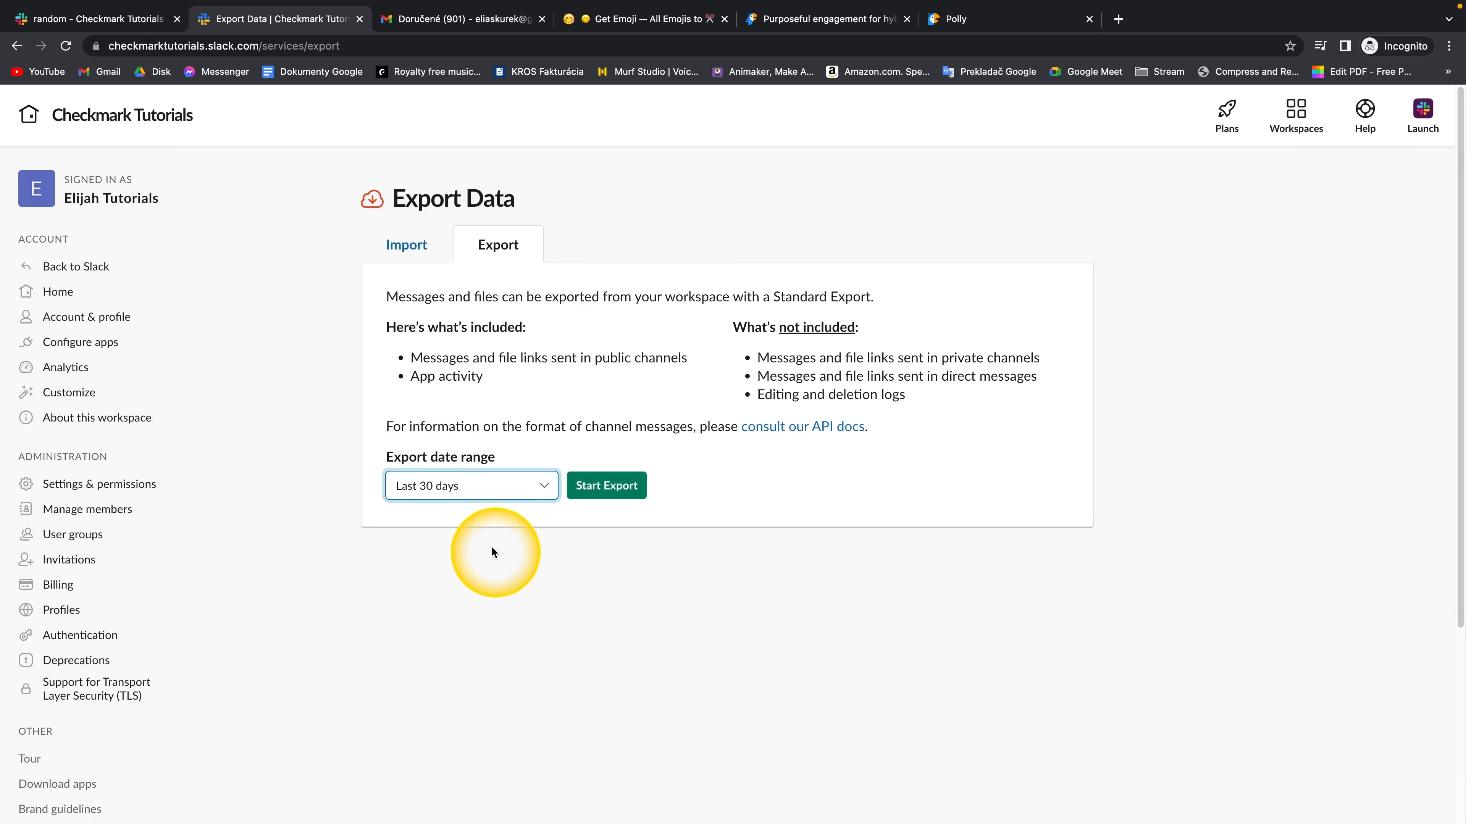
mouse_move(603, 498)
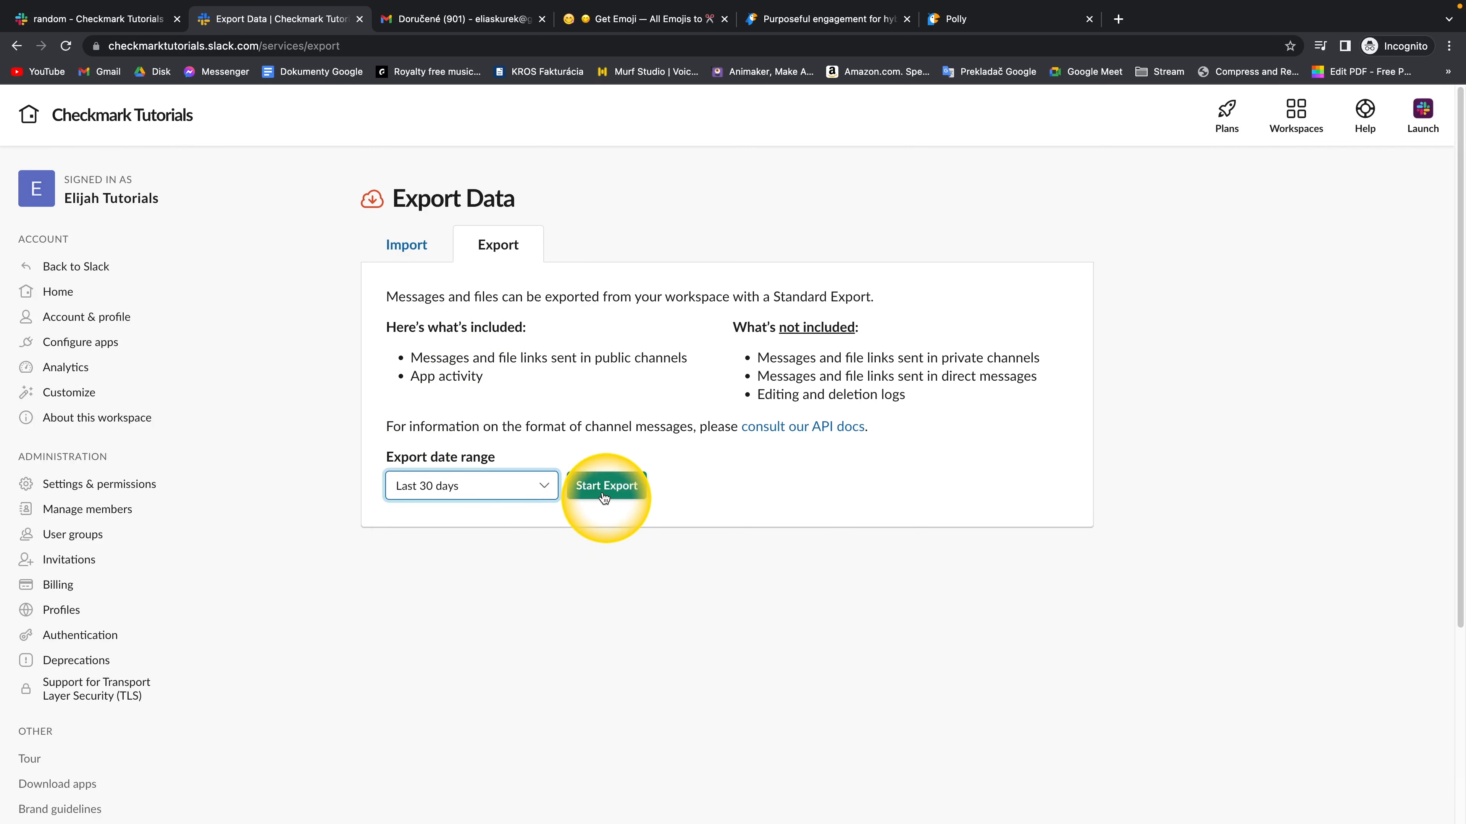
Start the export so it appears under Past Exports as Waiting
click(606, 485)
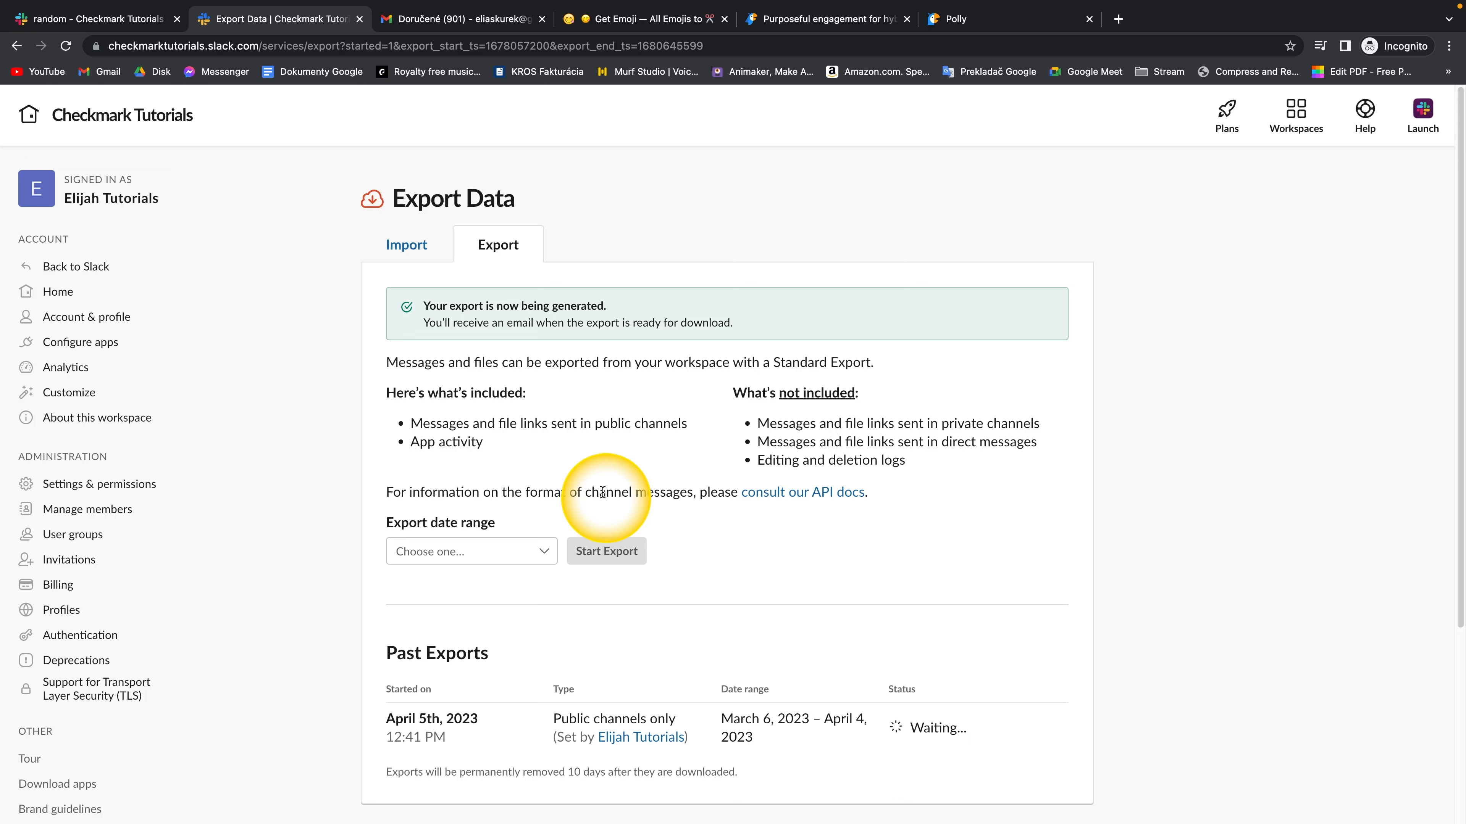
mouse_move(1014, 731)
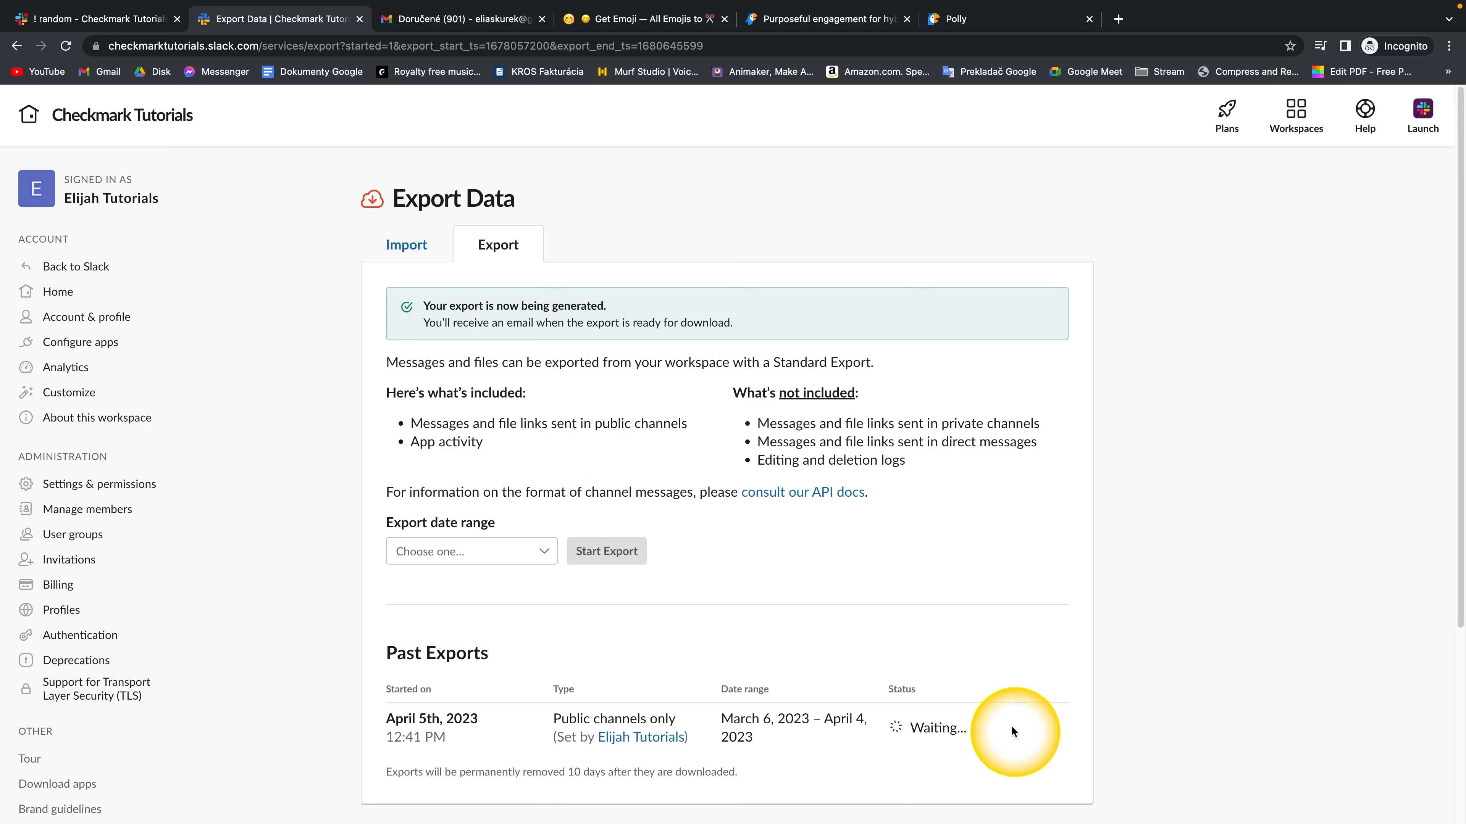
mouse_move(531, 323)
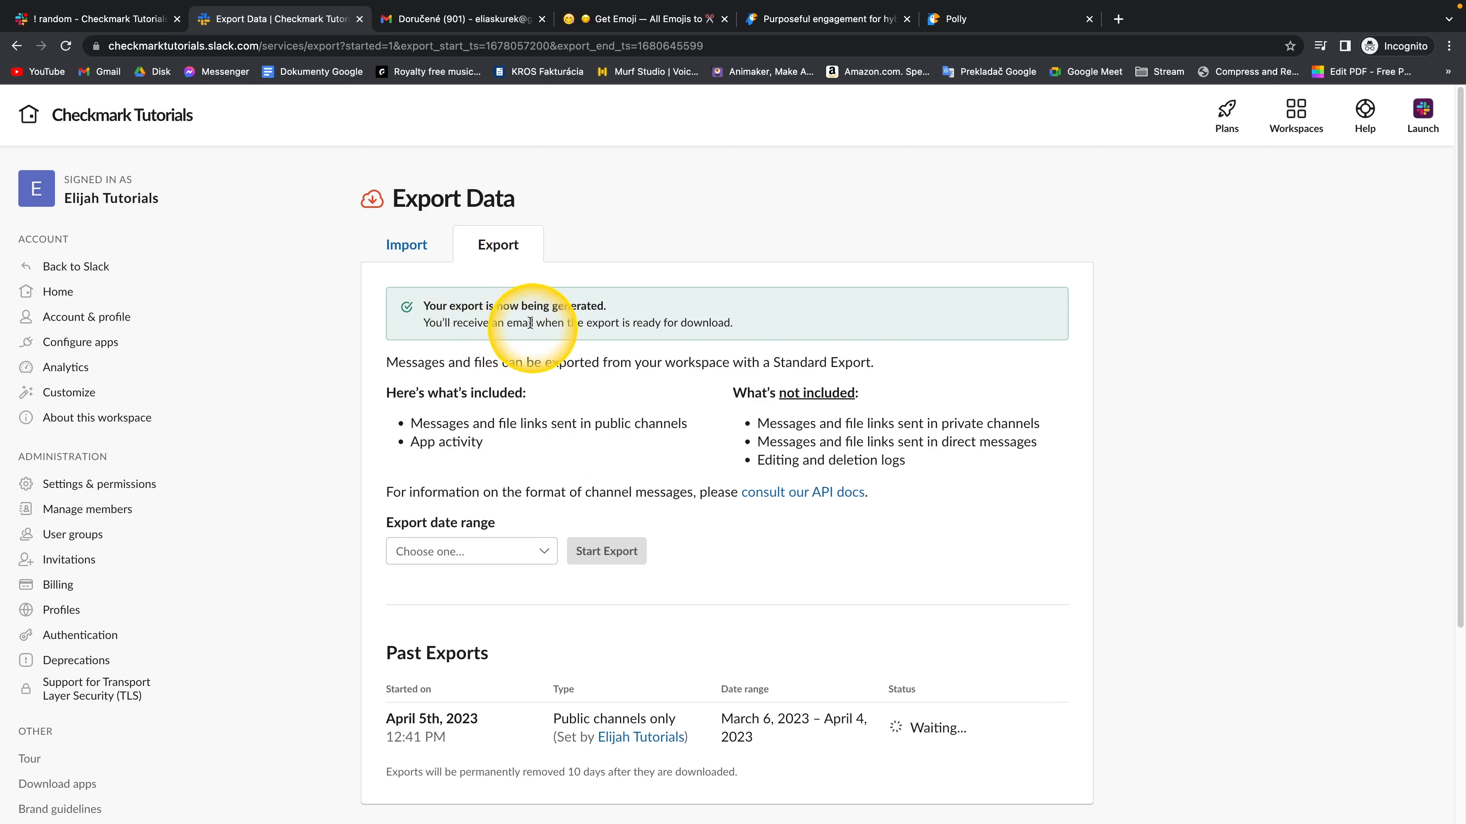
mouse_move(707, 336)
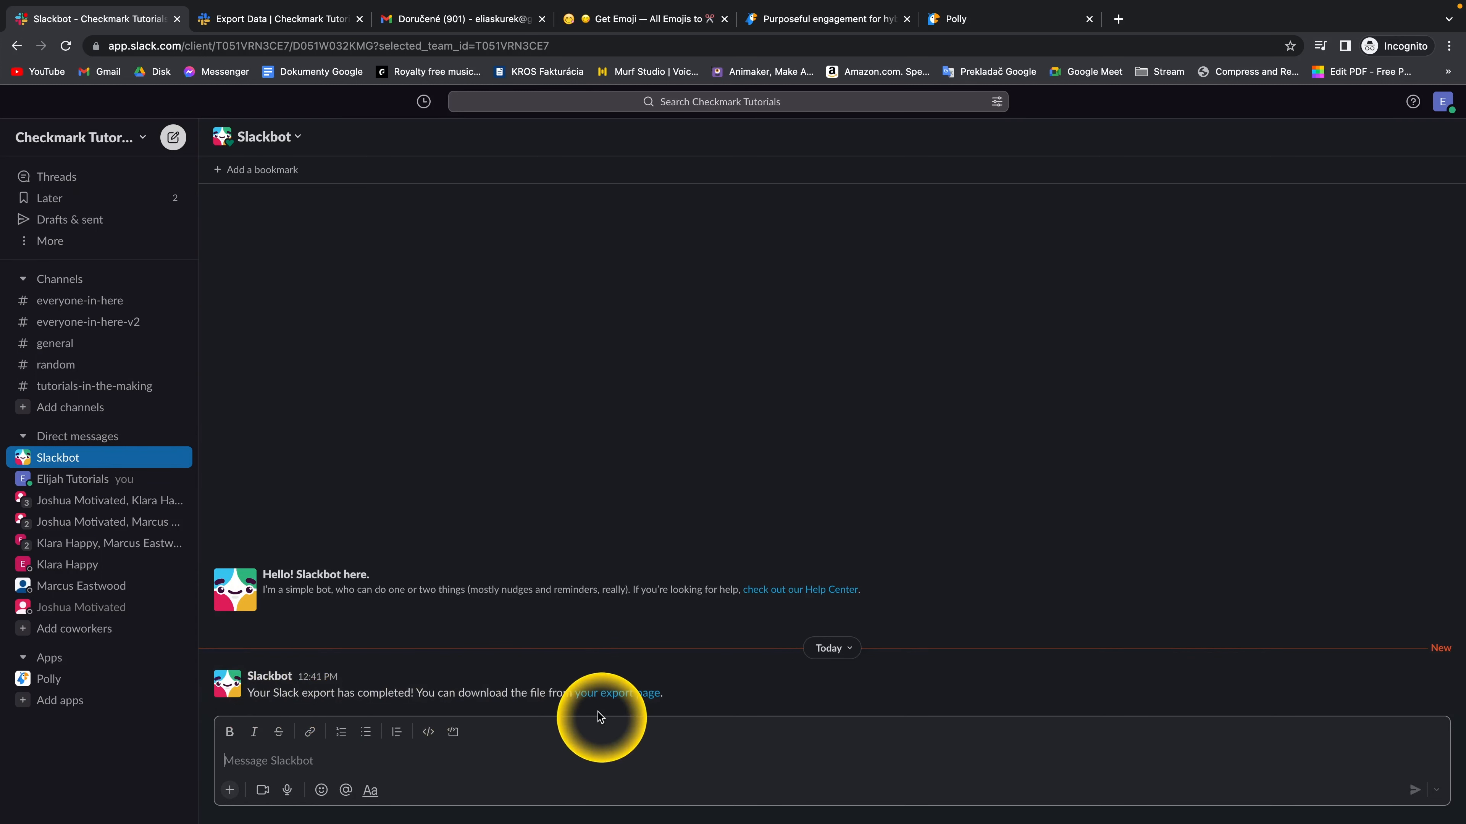
mouse_move(629, 705)
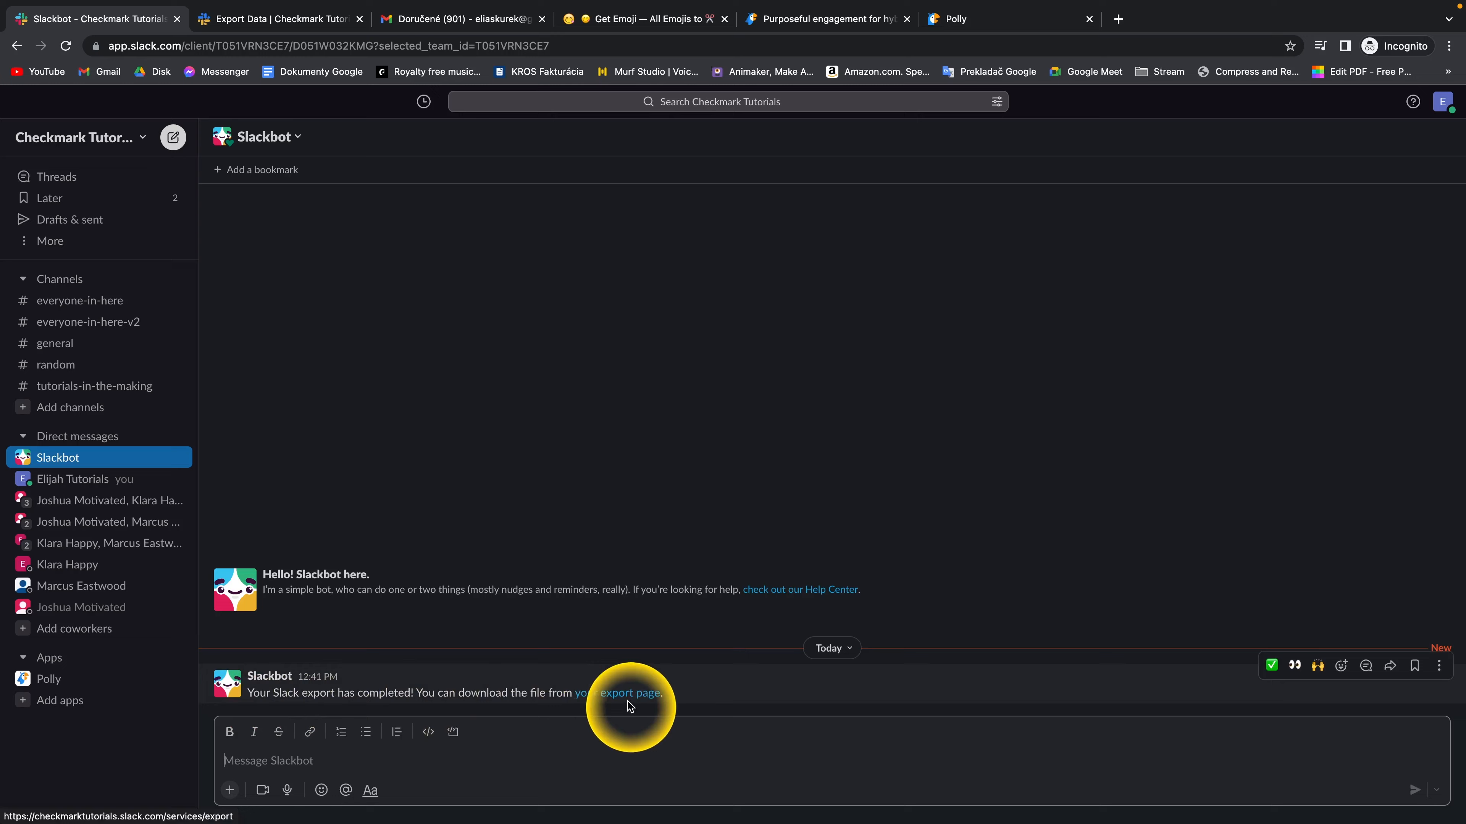
Follow Slackbot's completion link and download the ready export zip
click(631, 693)
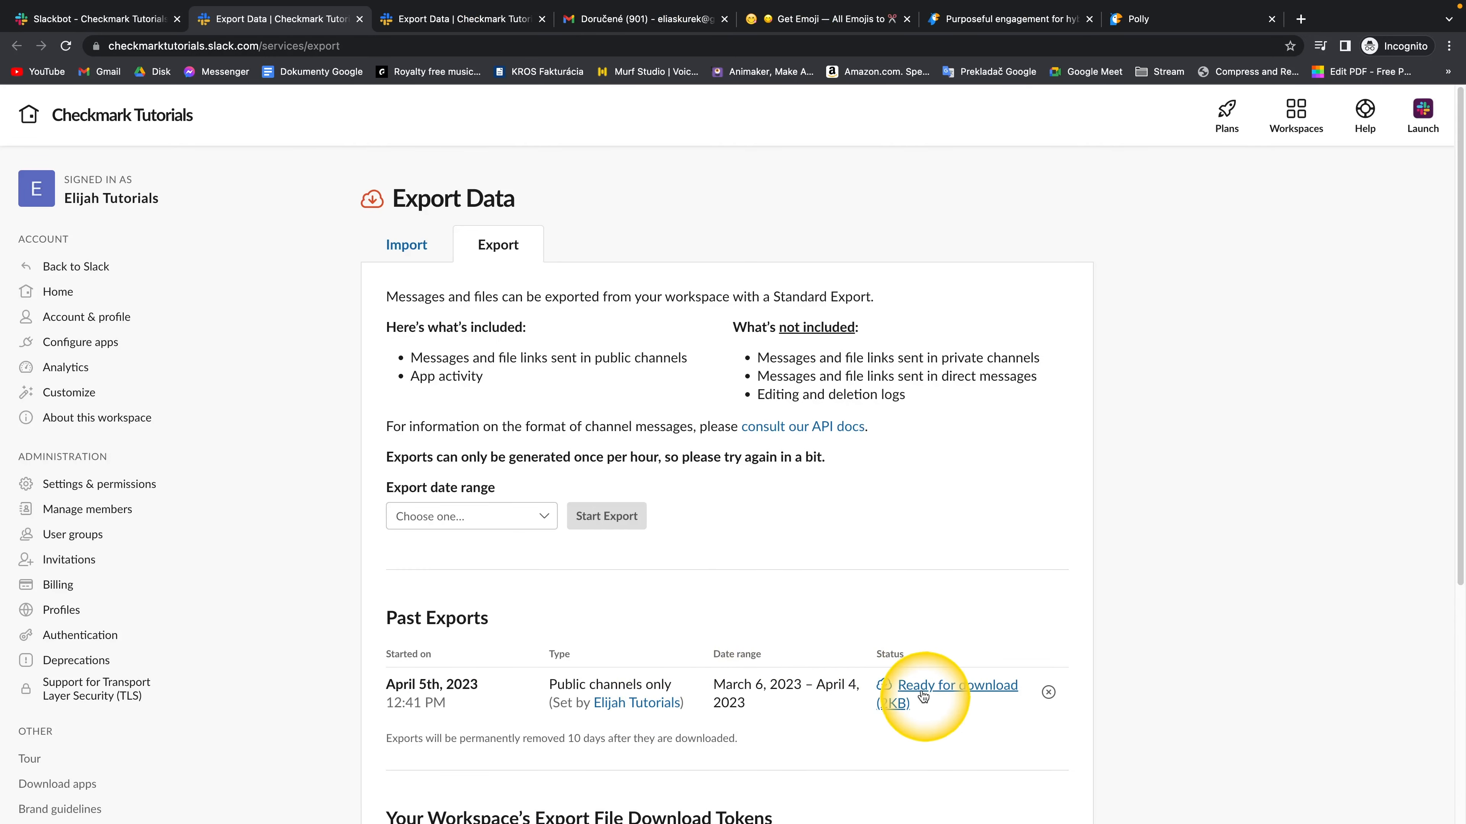
click(966, 685)
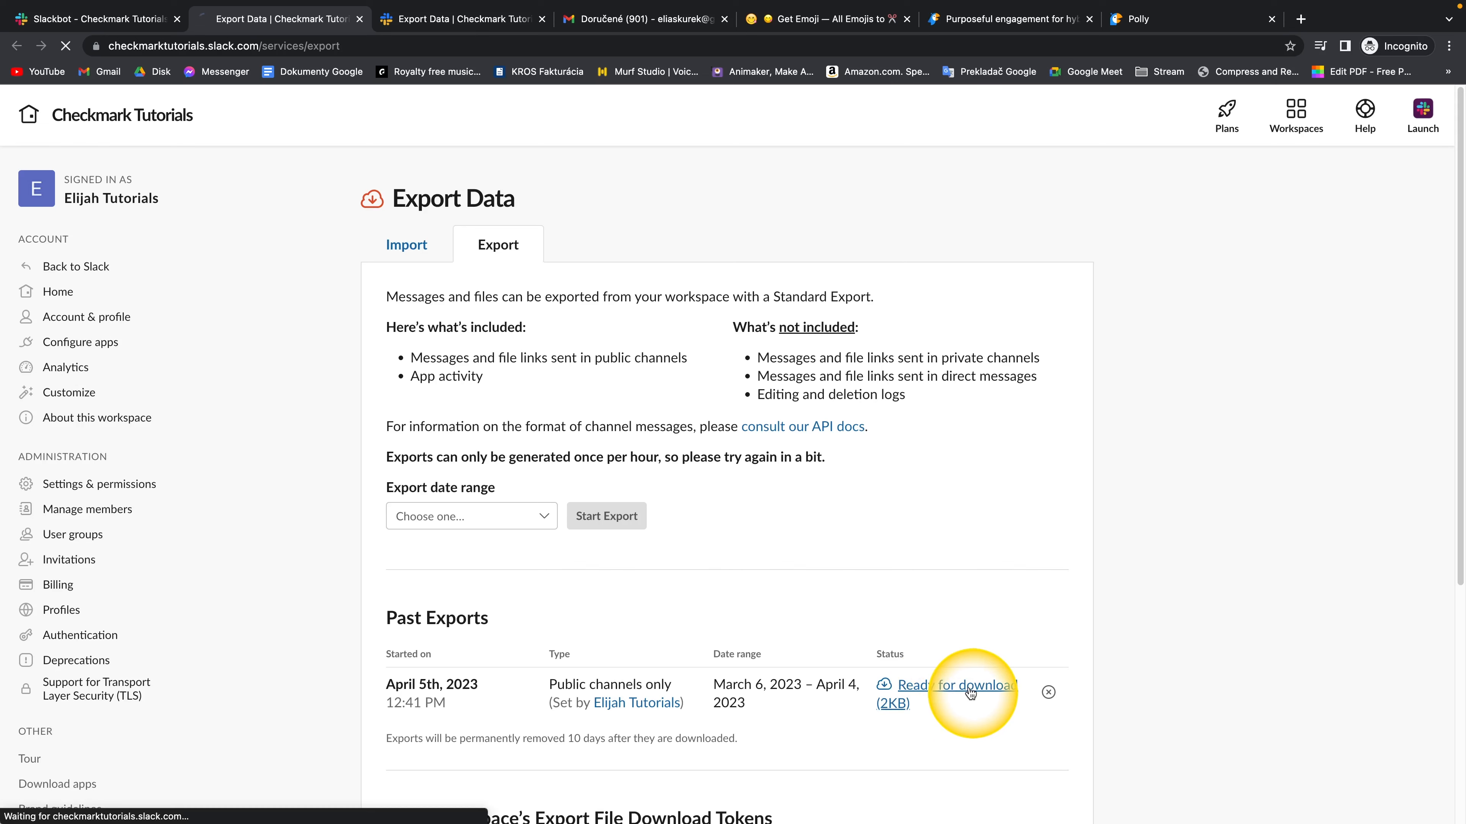
click(969, 685)
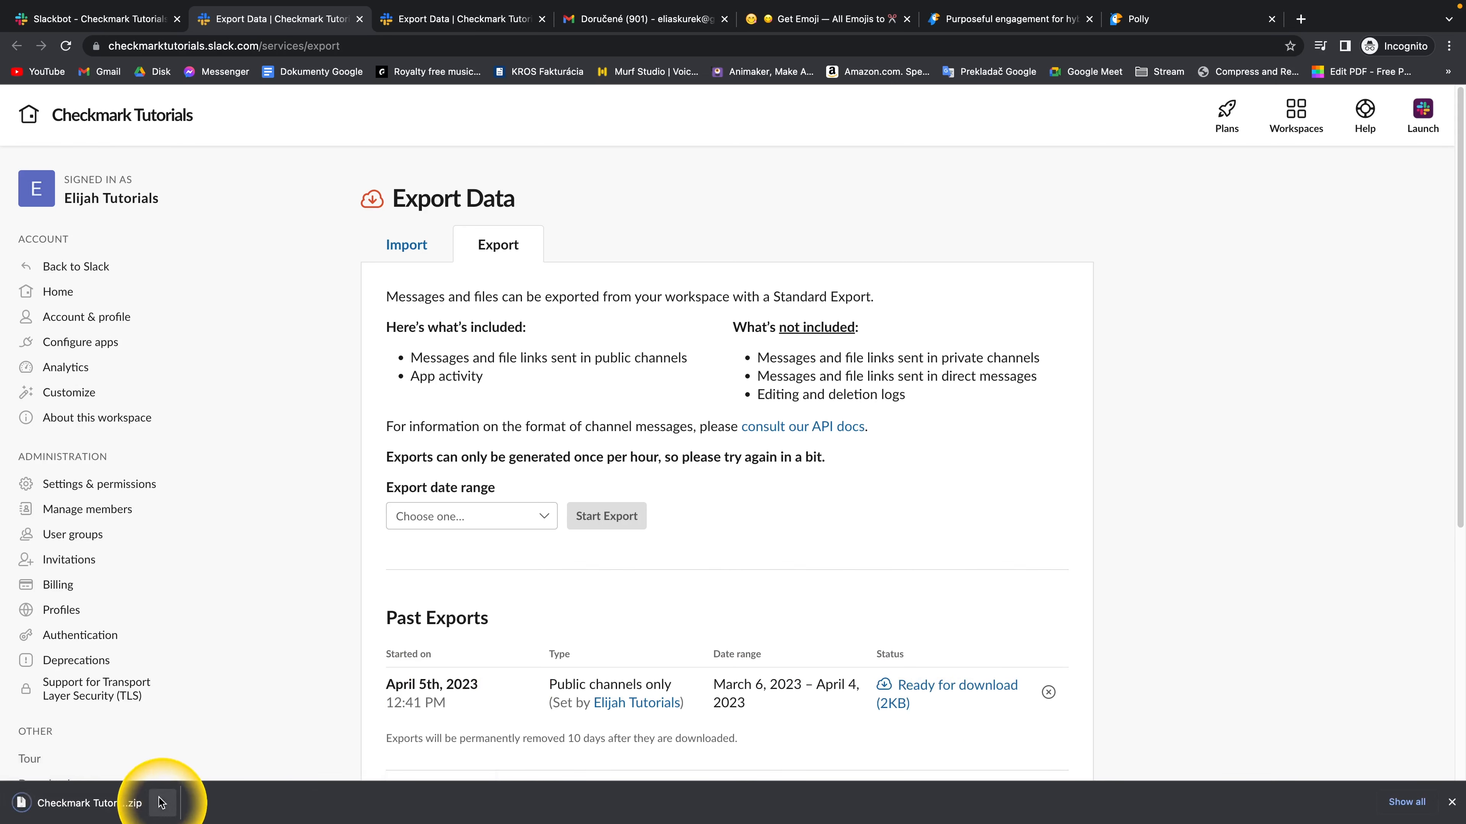
Open the downloaded zip in Finder and the extracted folder of JSON files
click(162, 803)
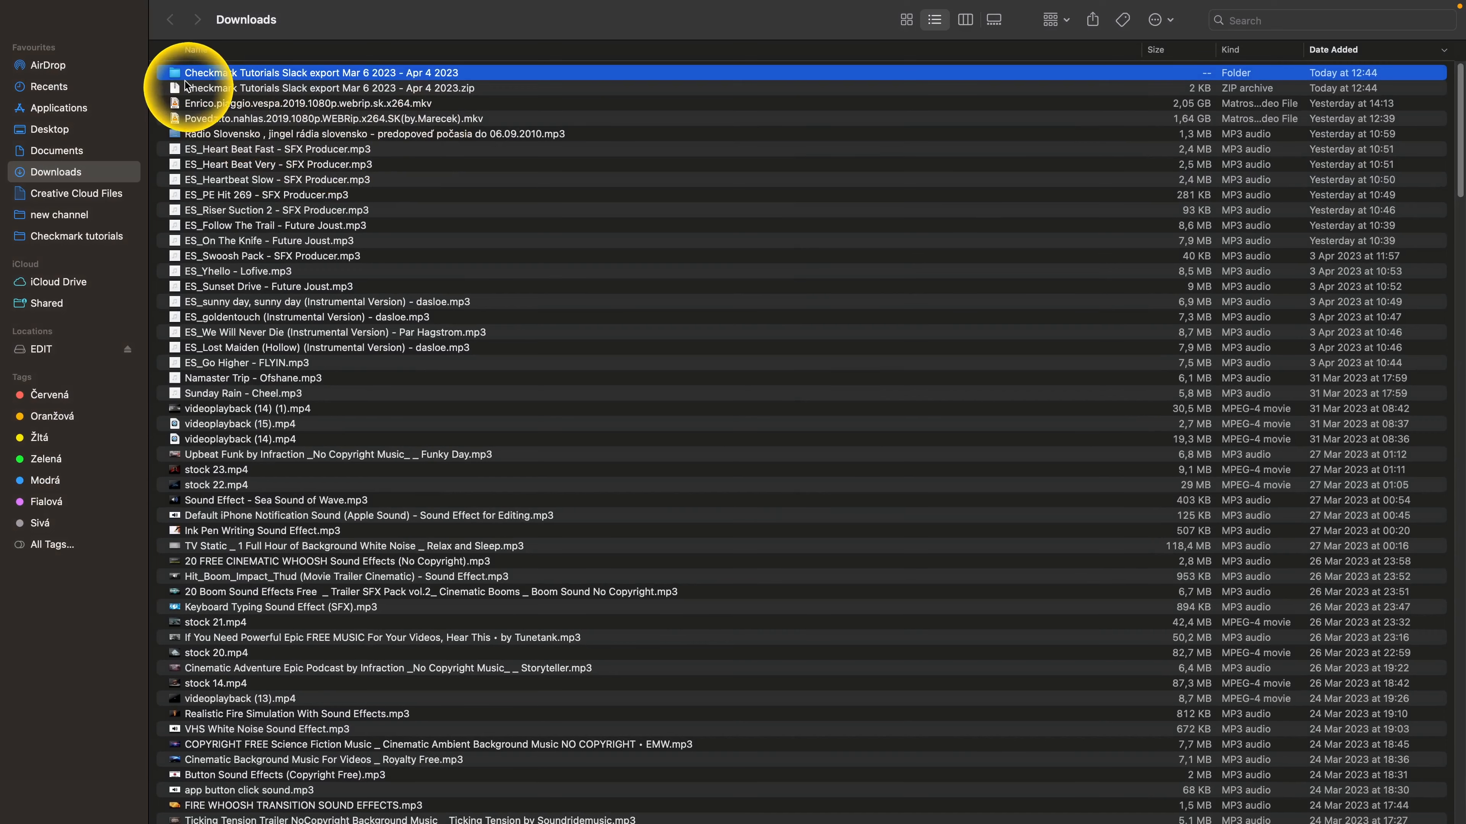
double_click(257, 73)
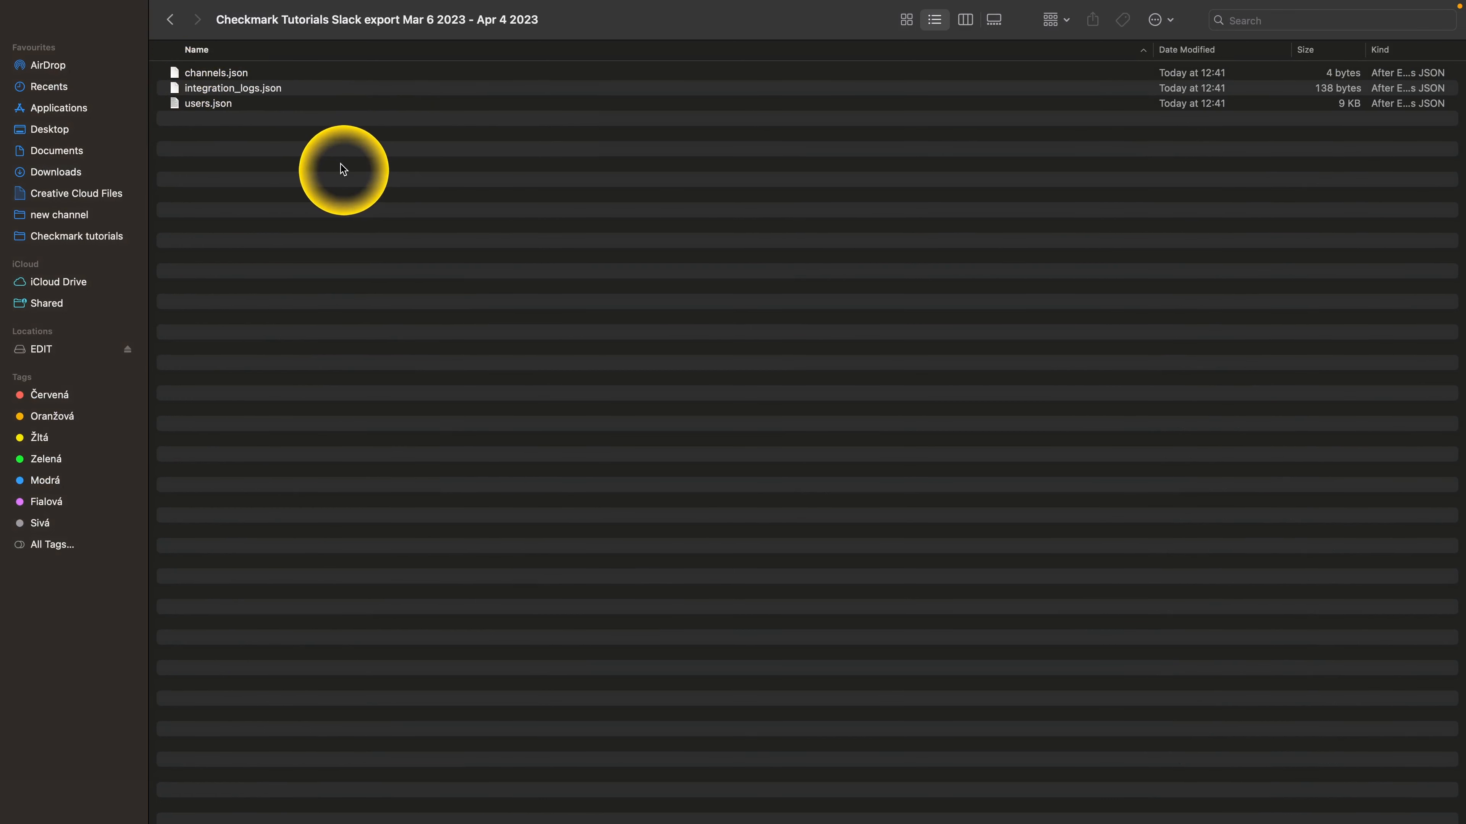